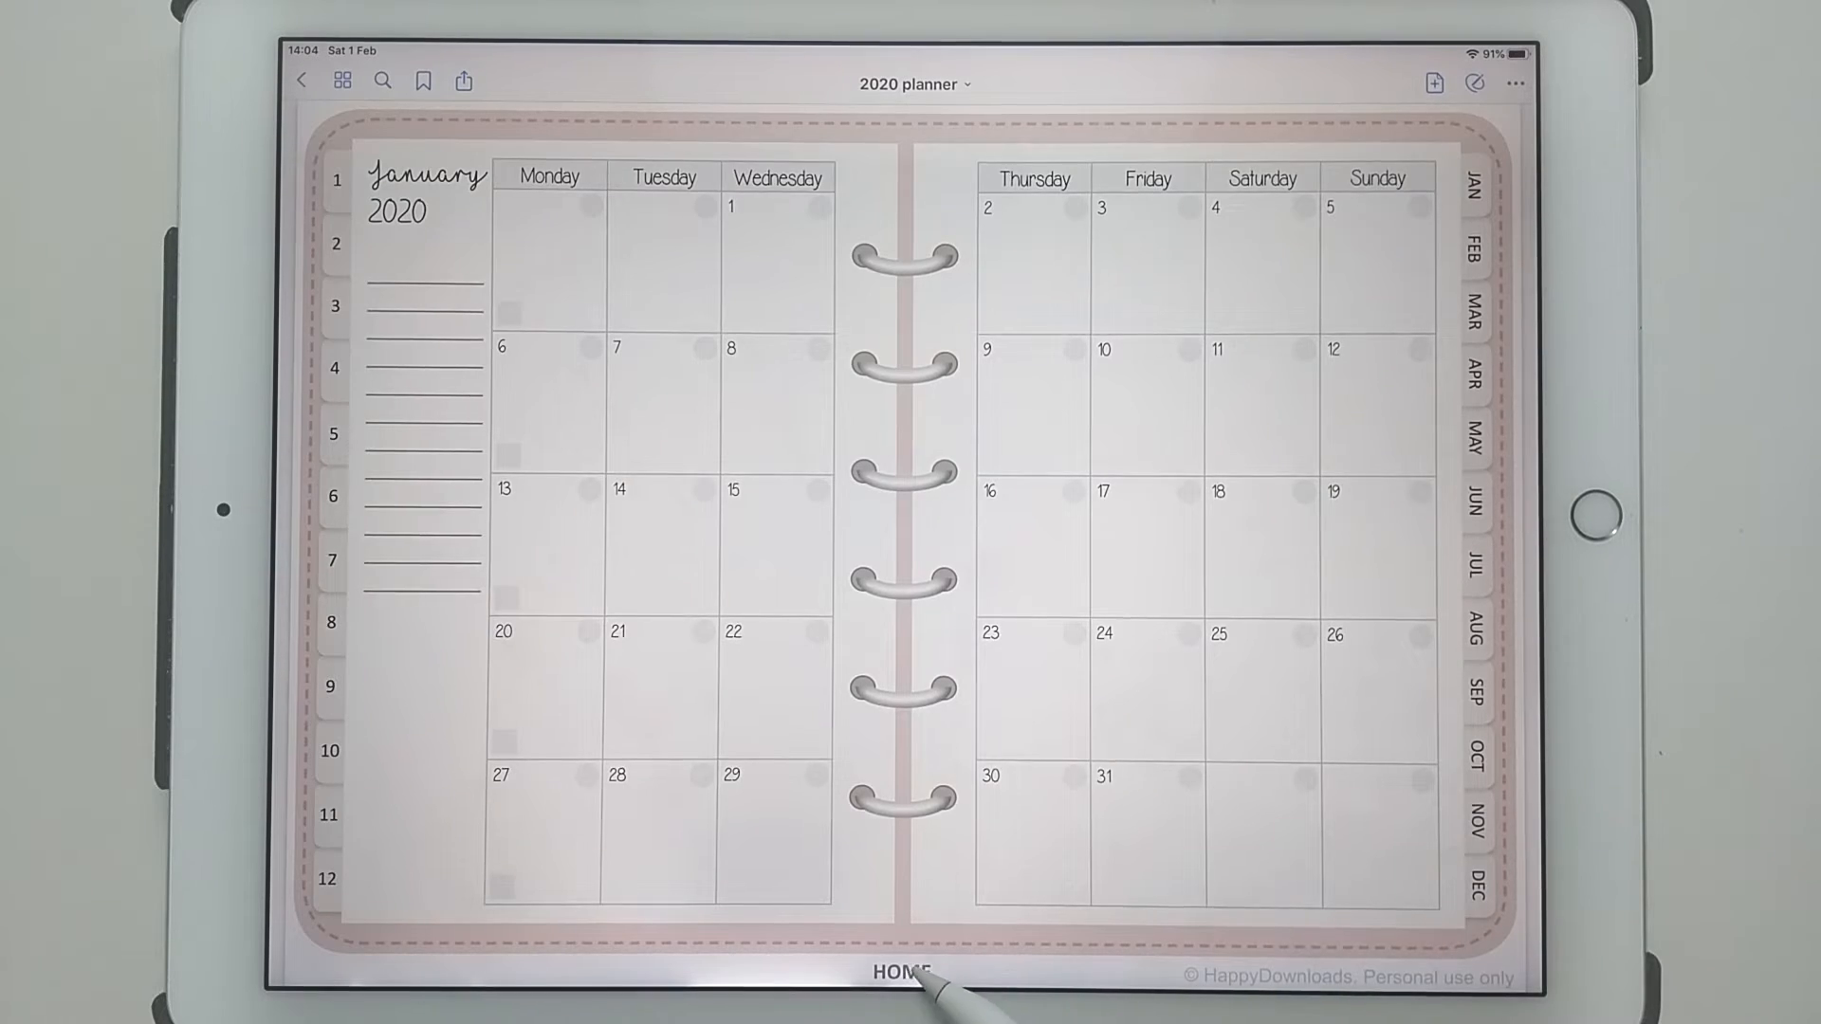
Jump to the 2020 planner's HOME page and exit to the iPad home screen.
{"action": "left_click", "coordinate": [907, 972]}
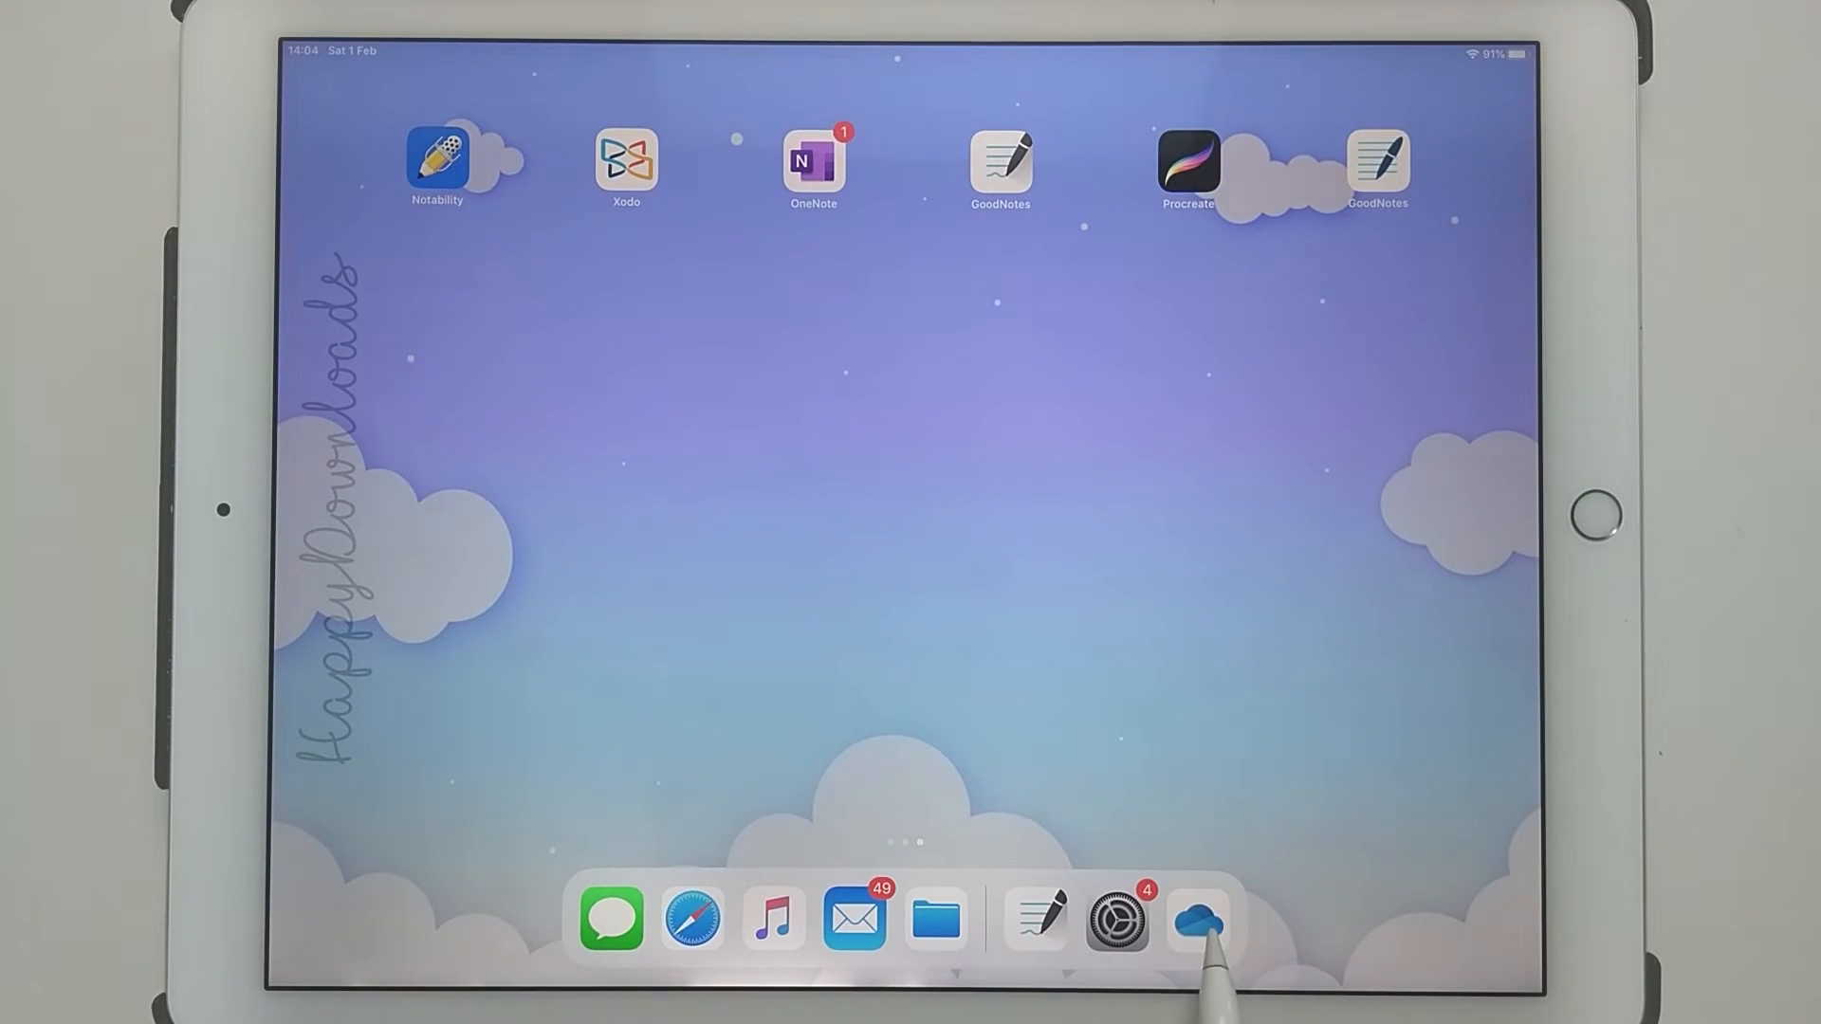
Send the Dotted Add On PDF from OneDrive to GoodNotes via Open in GoodNotes.
{"action": "left_click", "coordinate": [1199, 930]}
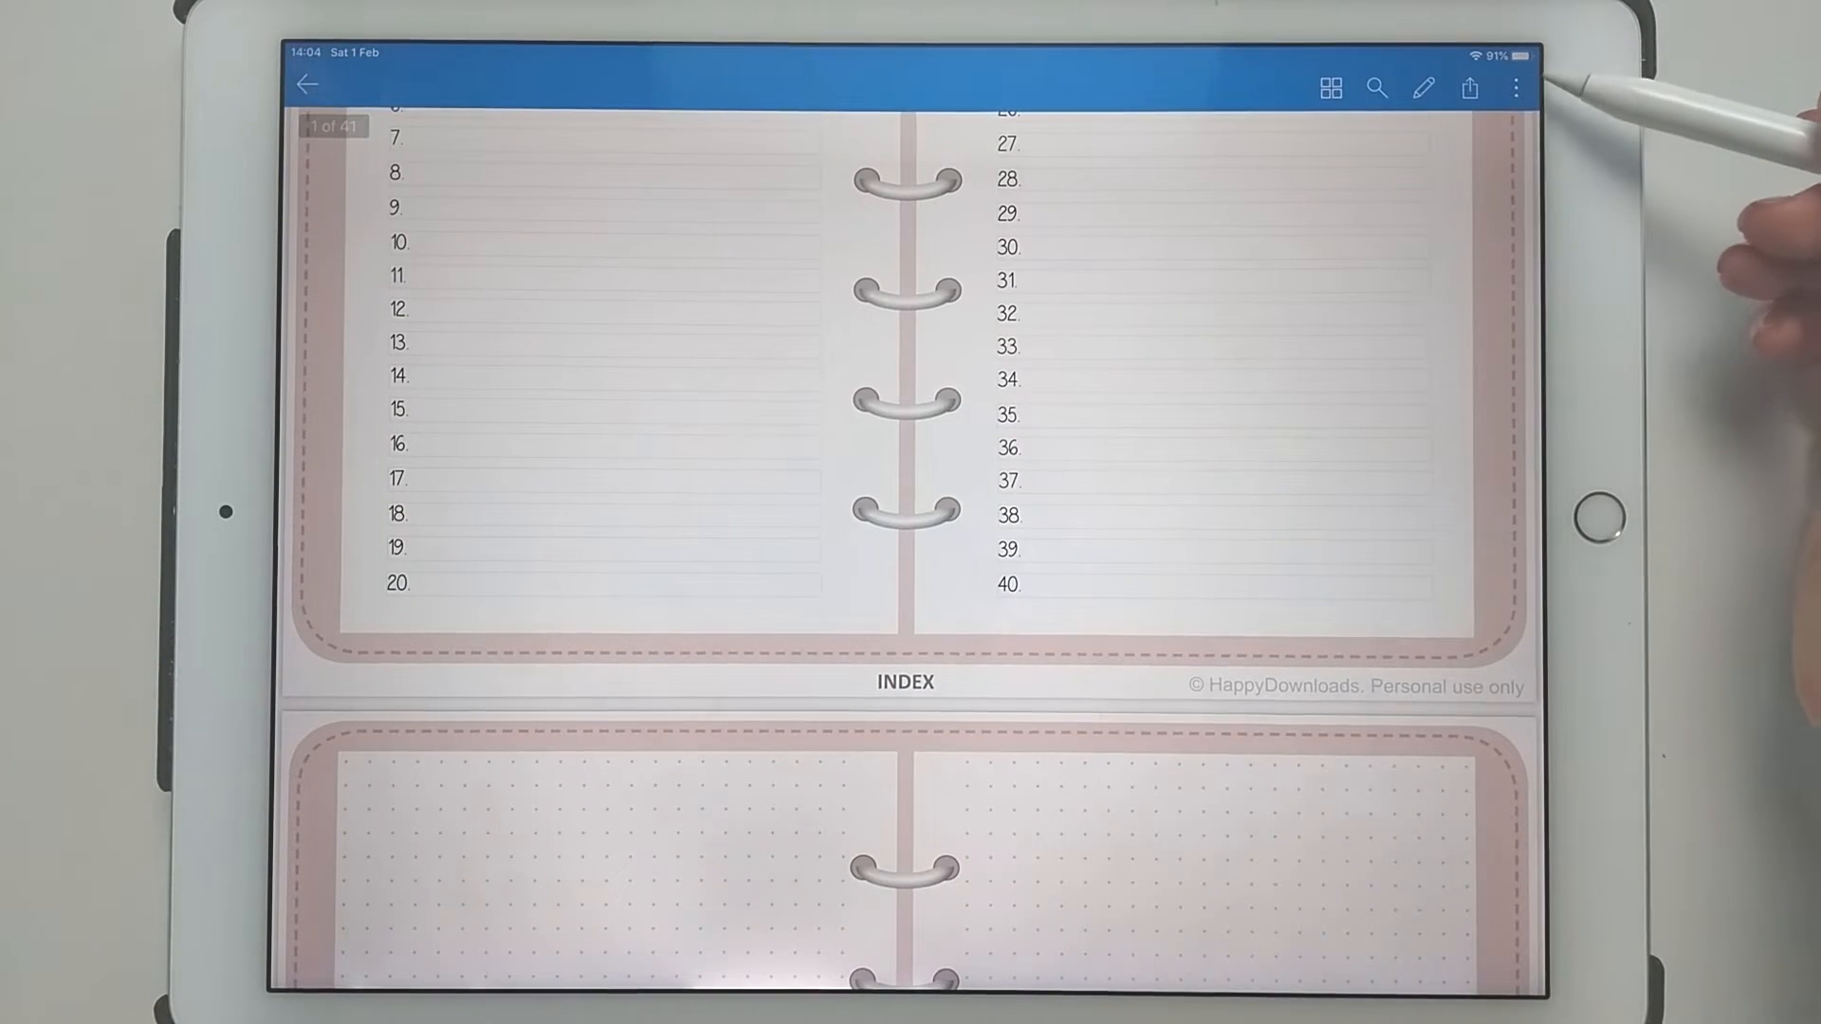
{"action": "left_click", "coordinate": [1515, 89]}
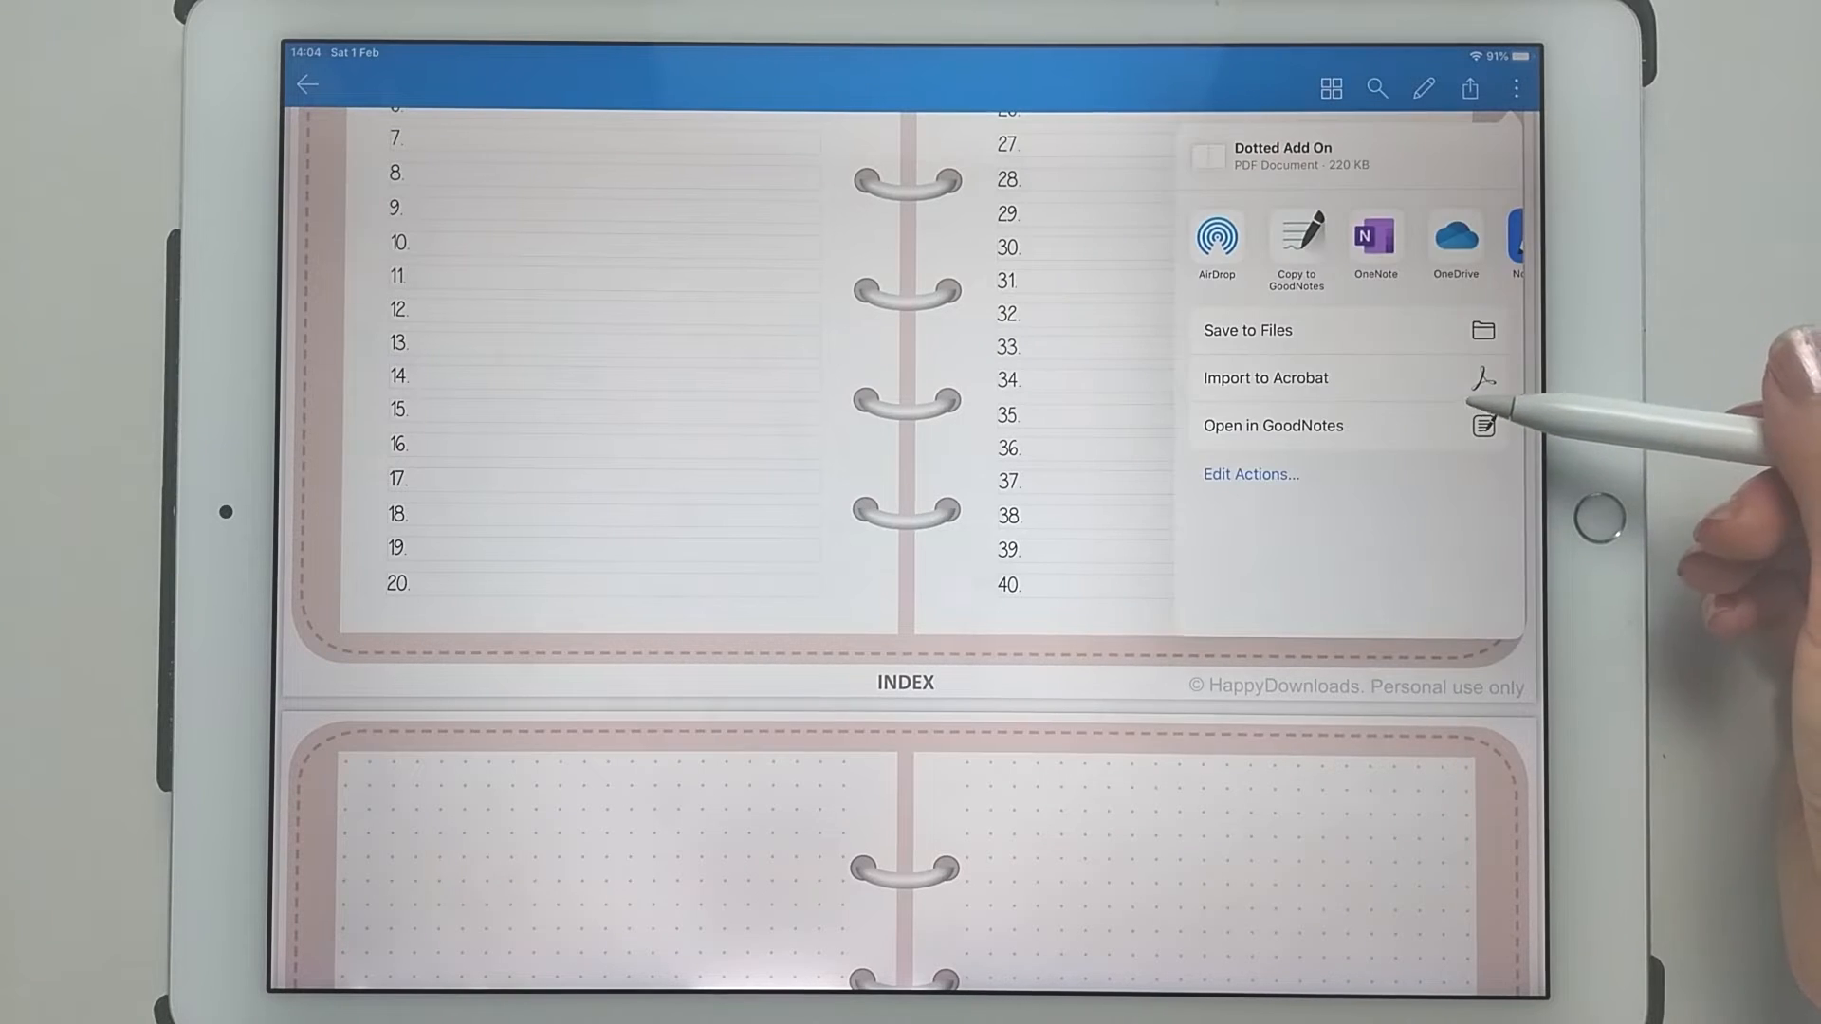
{"action": "left_click", "coordinate": [1271, 425]}
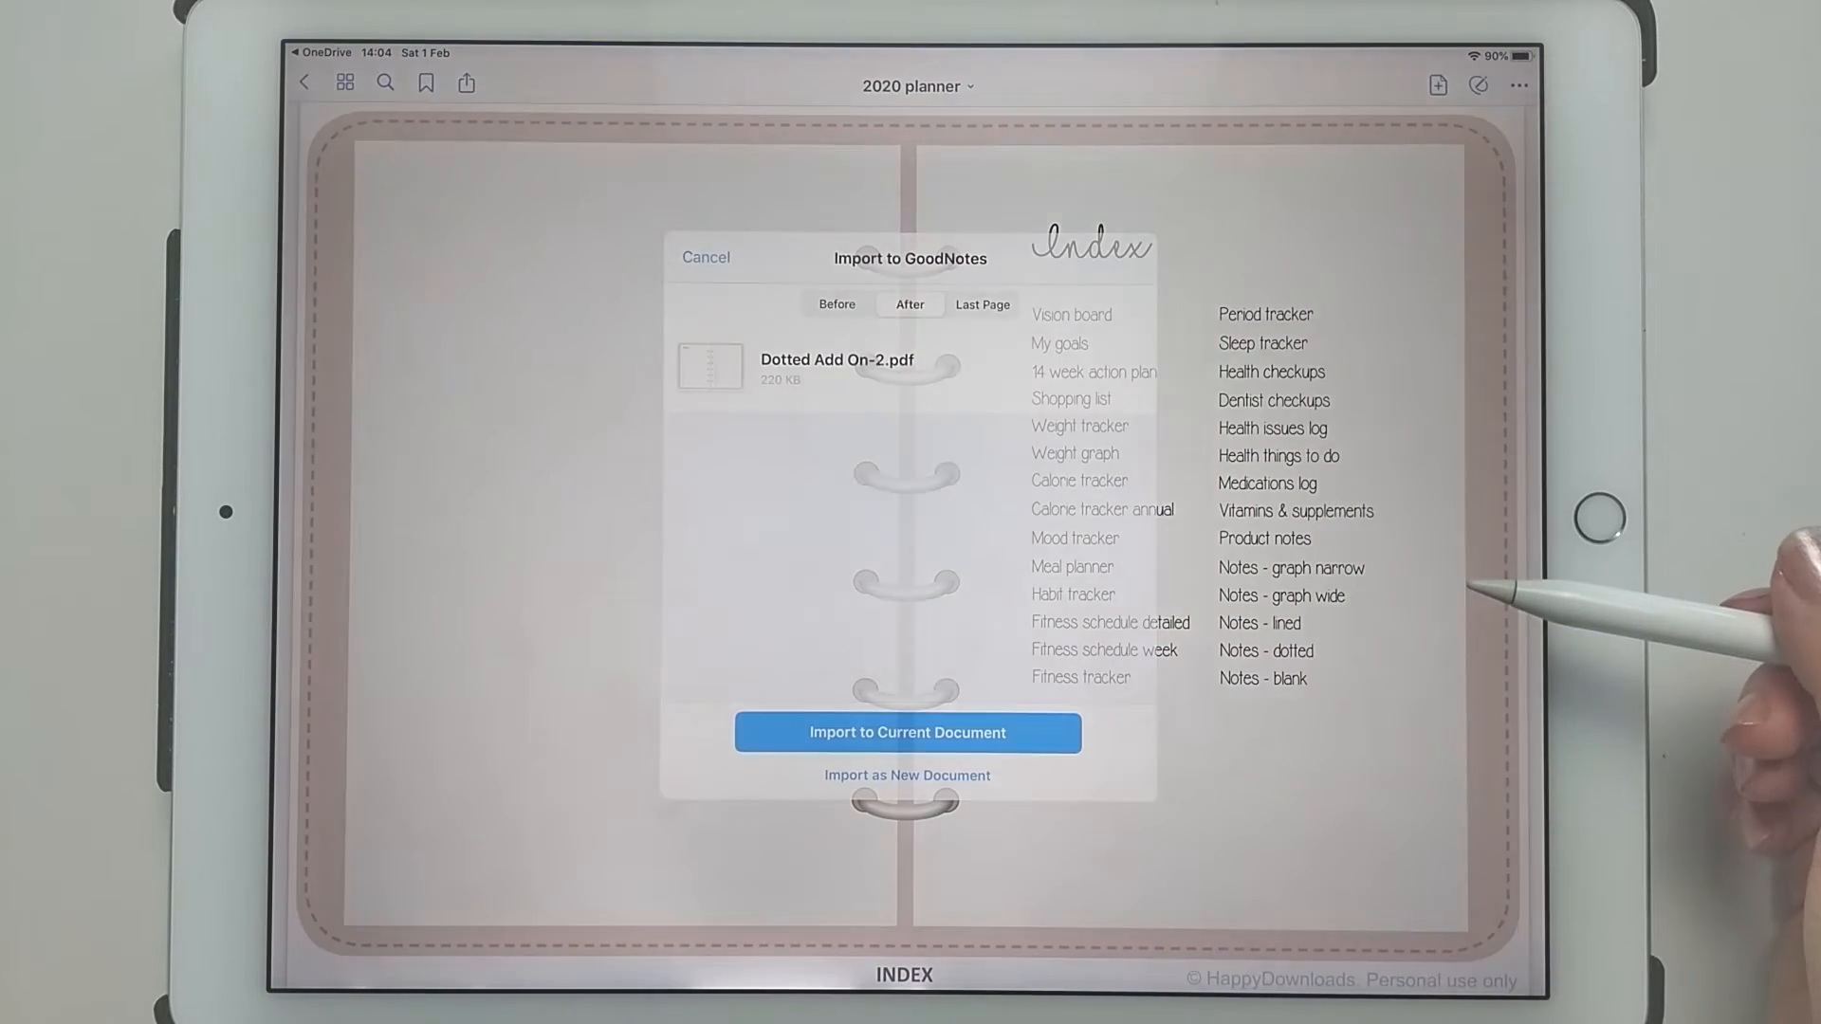
Import the Dotted Add On PDF as a new document into the Documents folder.
{"action": "left_click", "coordinate": [907, 774]}
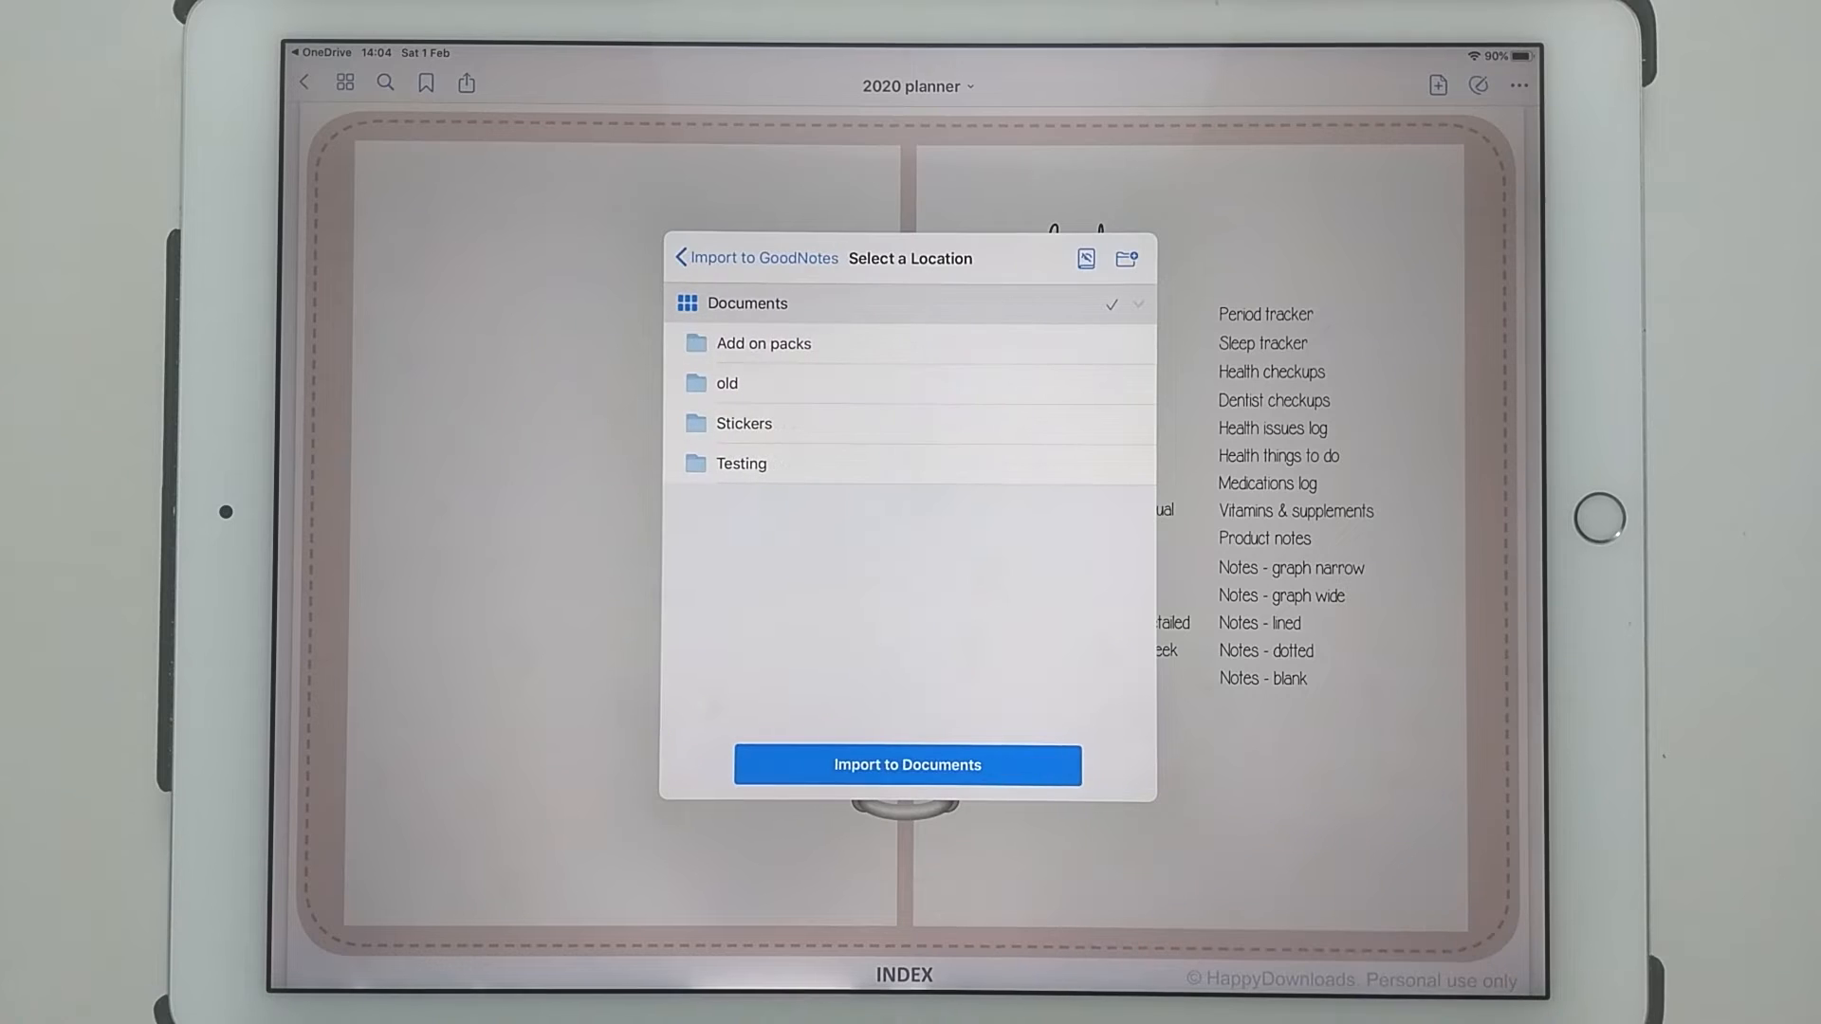
{"action": "left_click", "coordinate": [907, 766]}
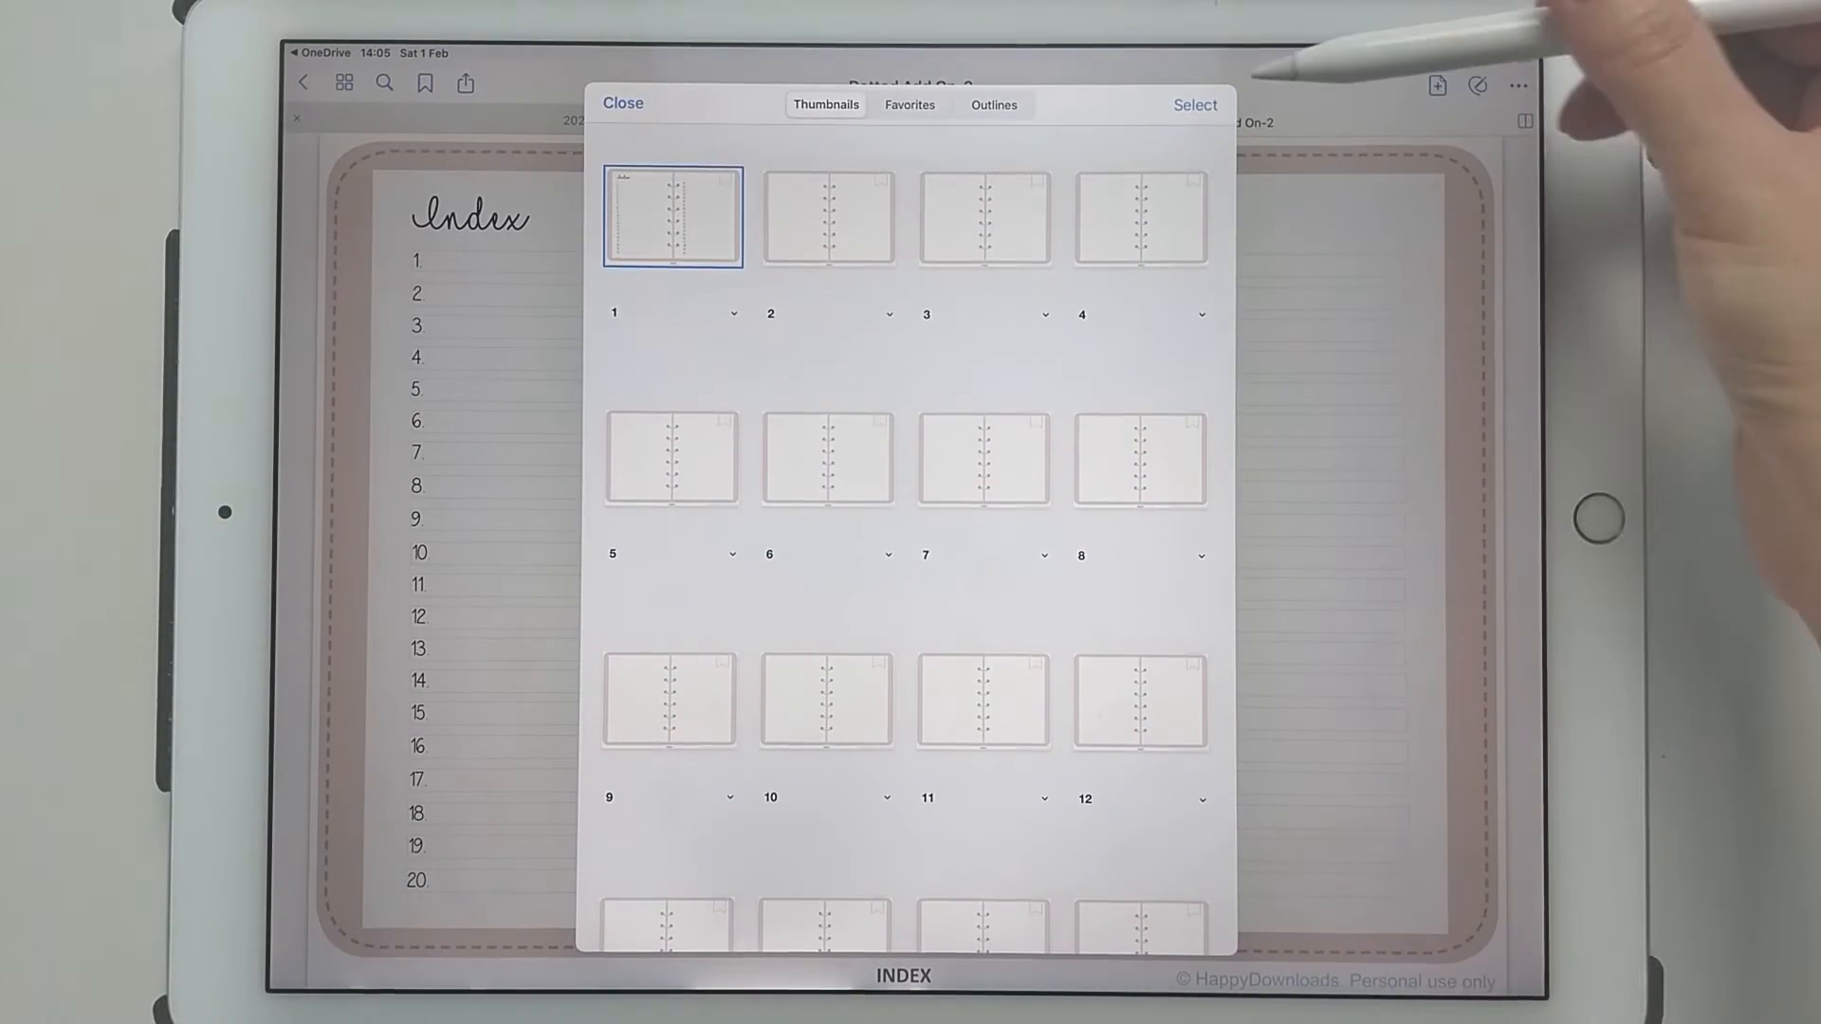
Select and copy all Dotted Add On-2 pages, then return to the 2020 planner.
{"action": "left_click", "coordinate": [1194, 104]}
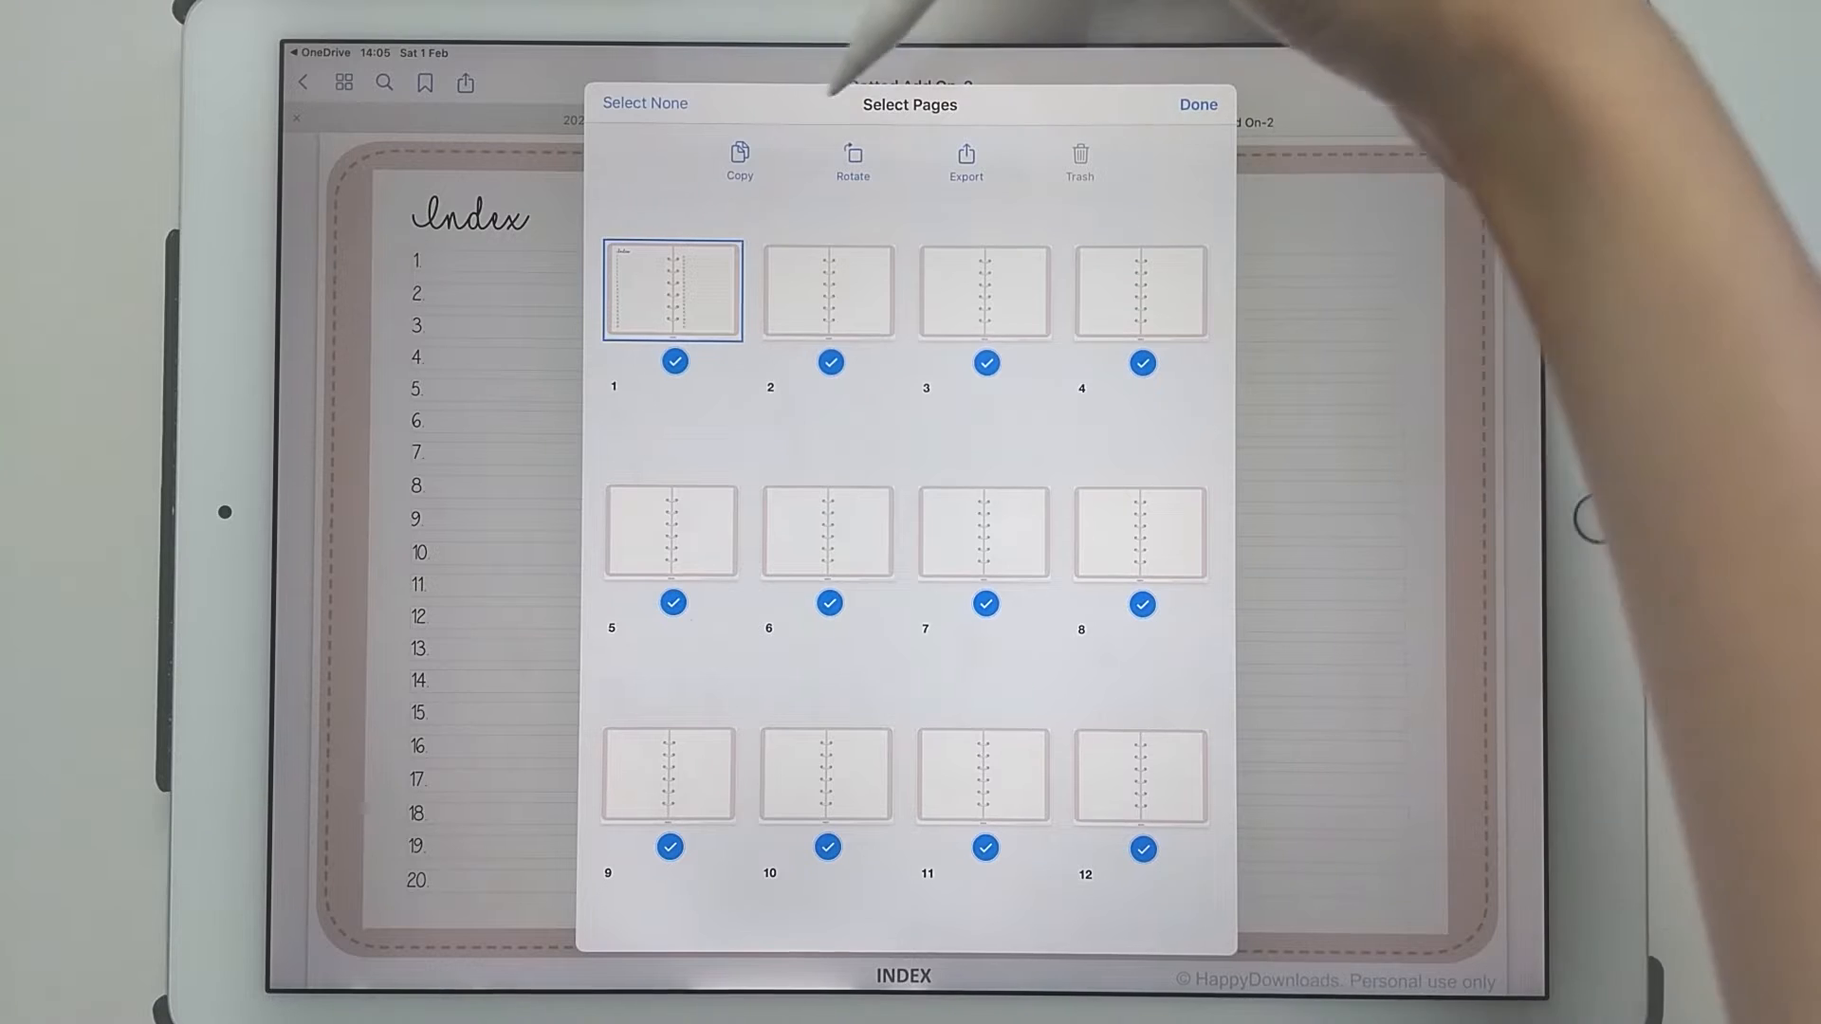
{"action": "left_click", "coordinate": [739, 156]}
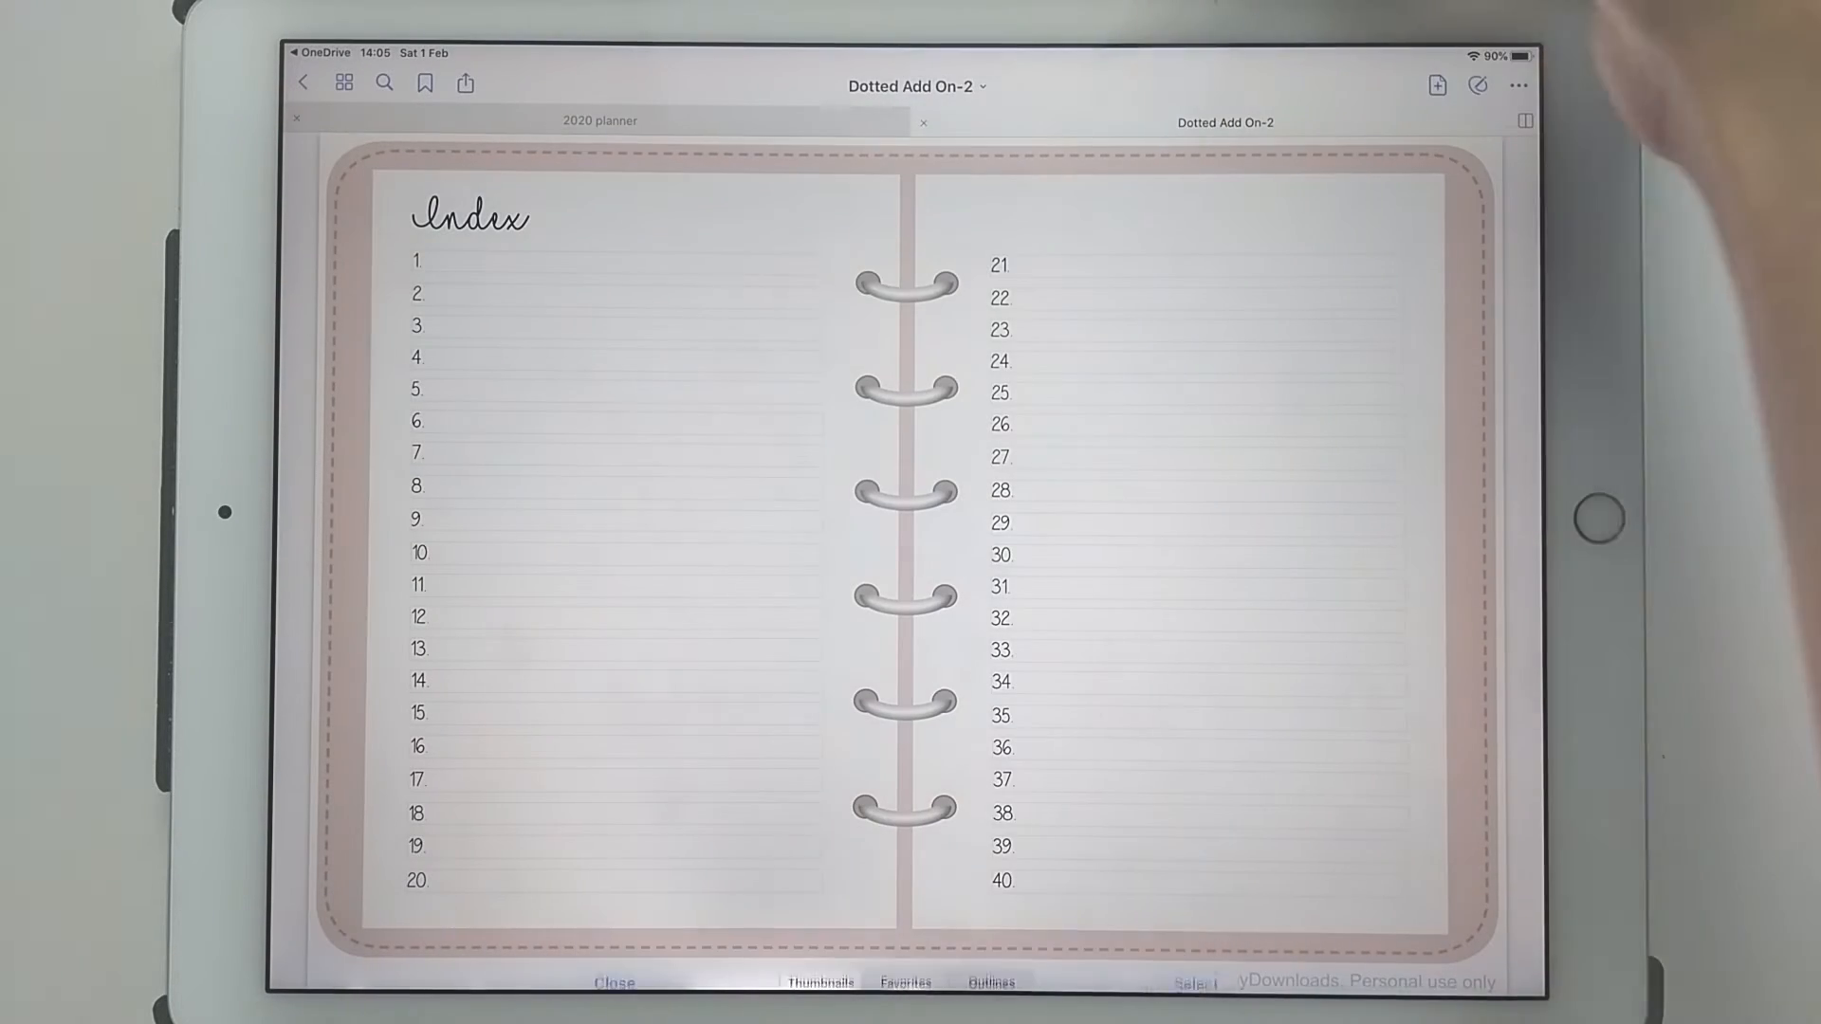
{"action": "left_click", "coordinate": [600, 121]}
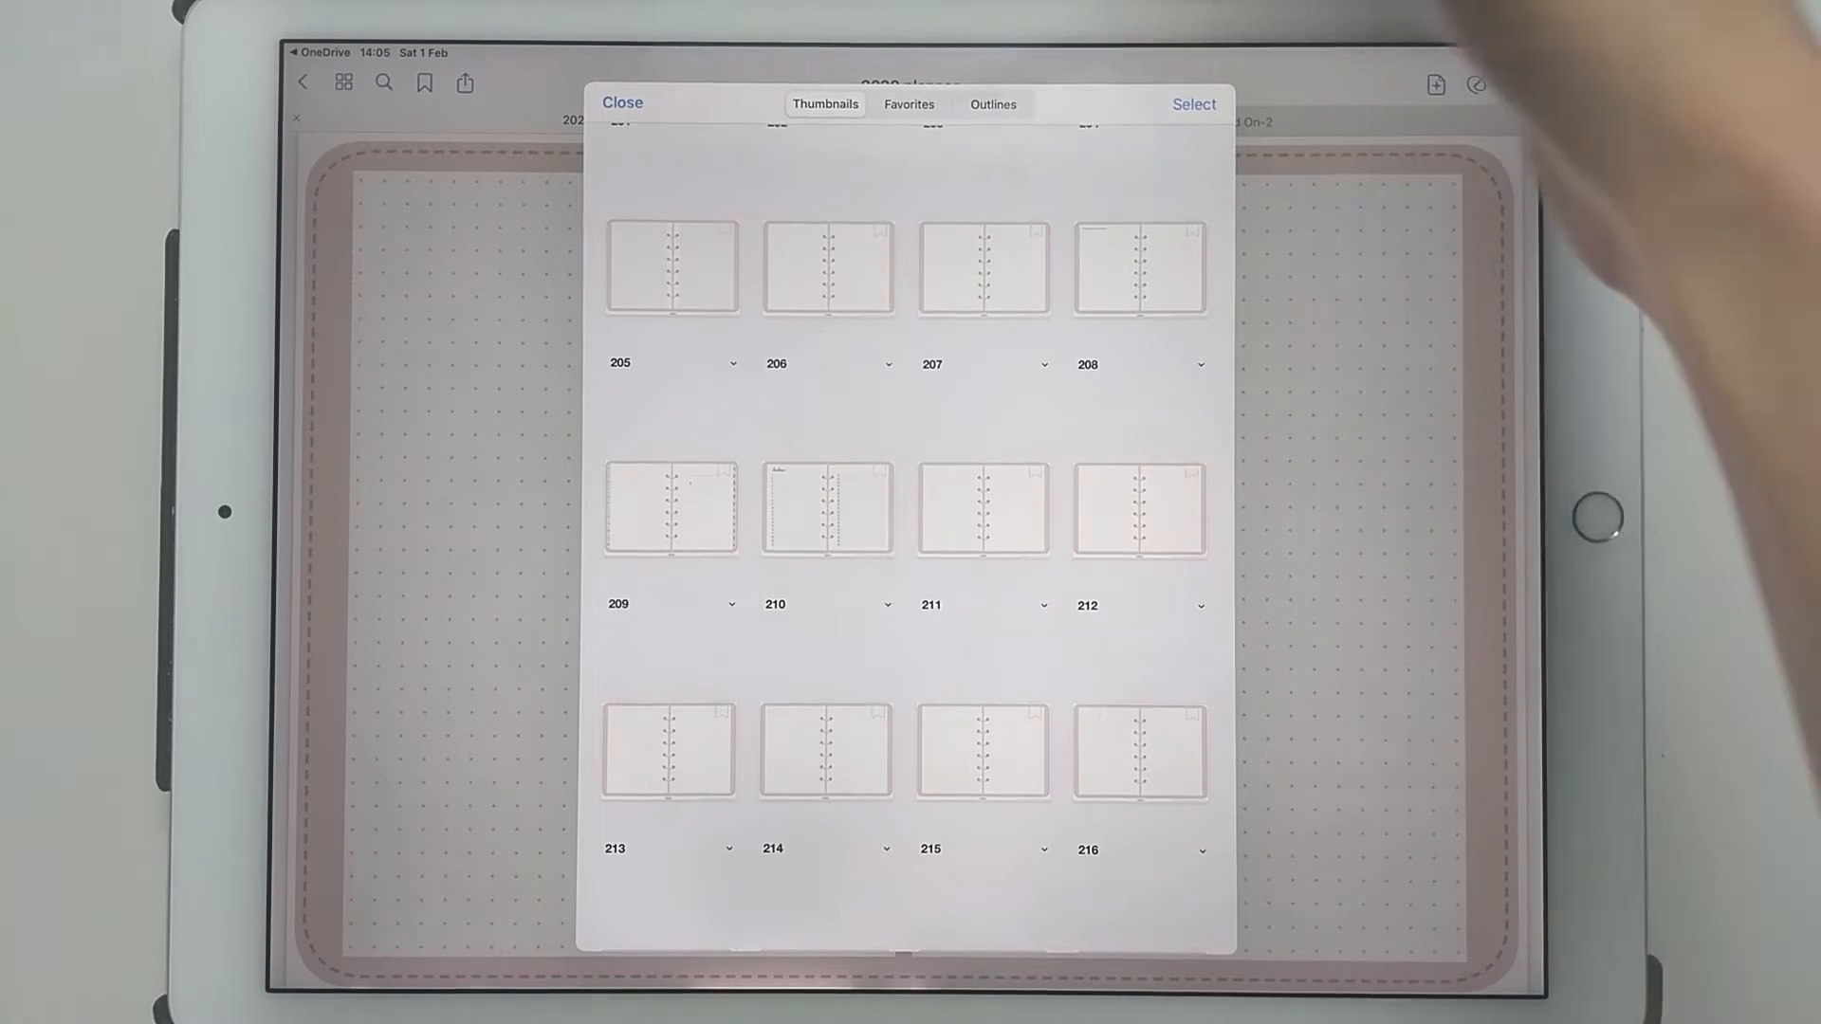
Paste the copied dotted add-on pages after a chosen 2020 planner page.
{"action": "left_click", "coordinate": [622, 102]}
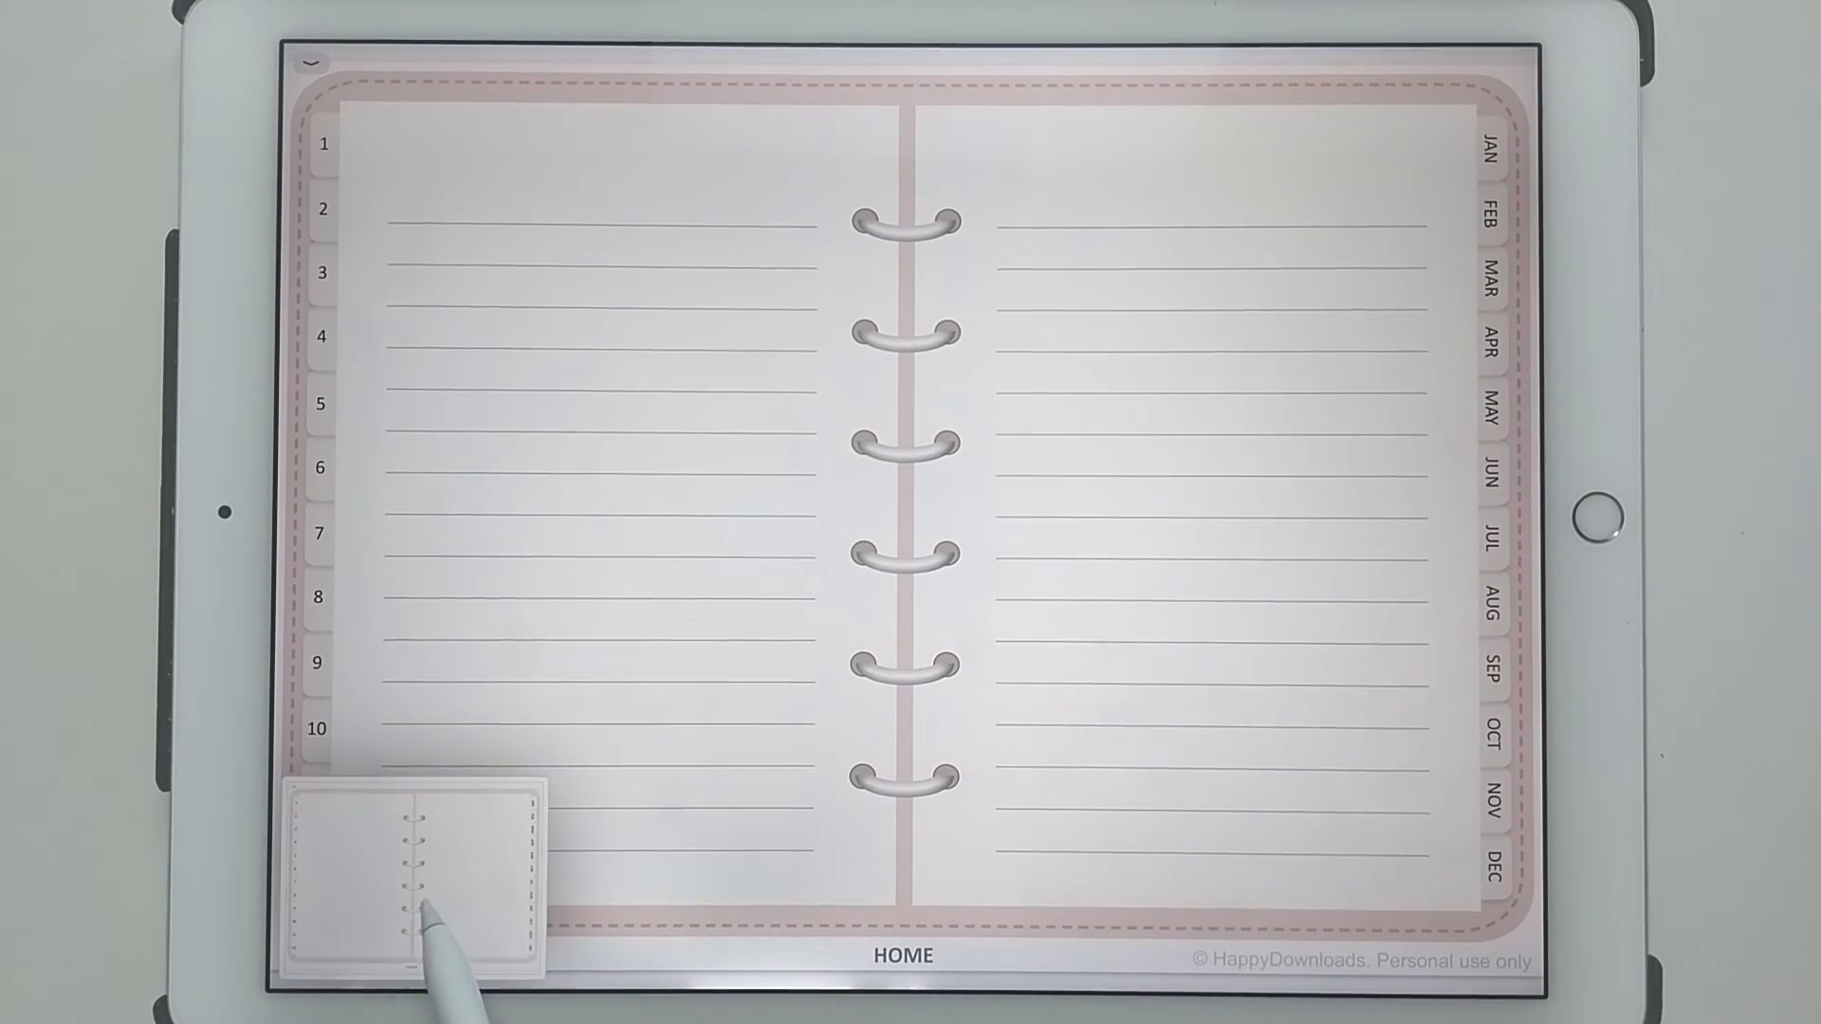
Copy the lined-page screenshot from its preview thumbnail through the Share menu.
{"action": "left_click", "coordinate": [1507, 88]}
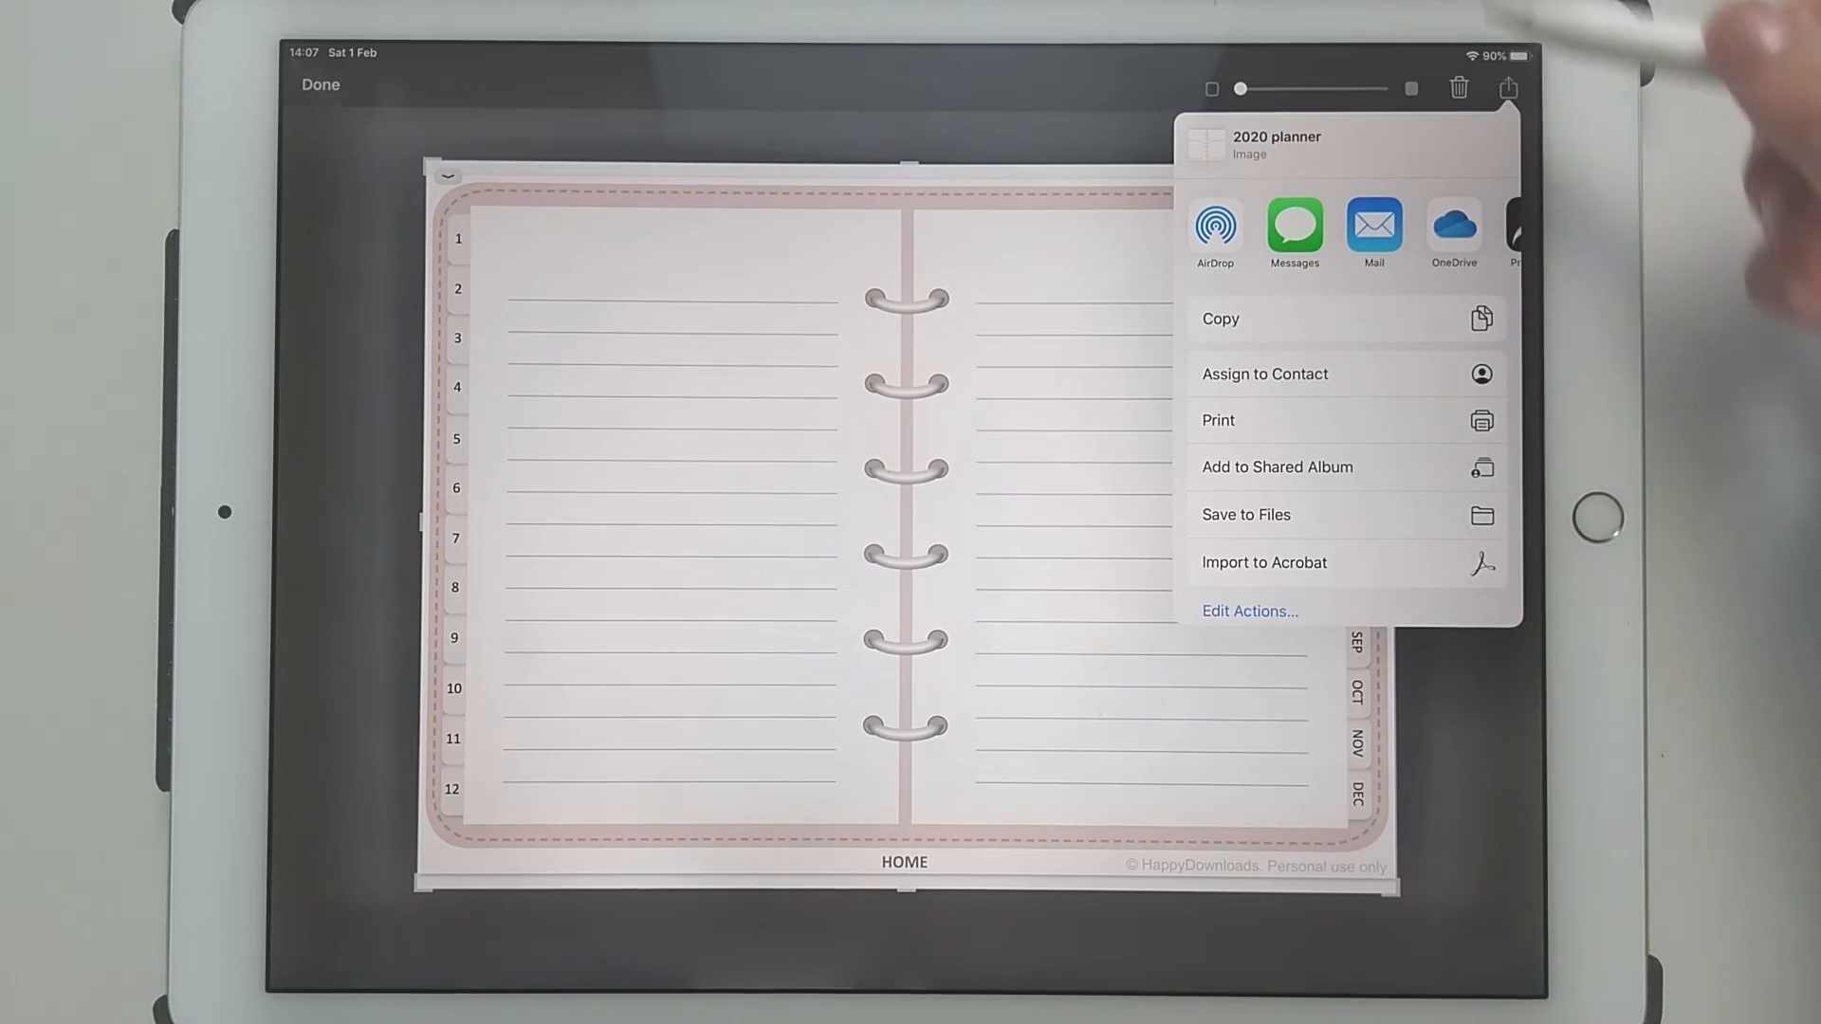
{"action": "left_click", "coordinate": [1246, 515]}
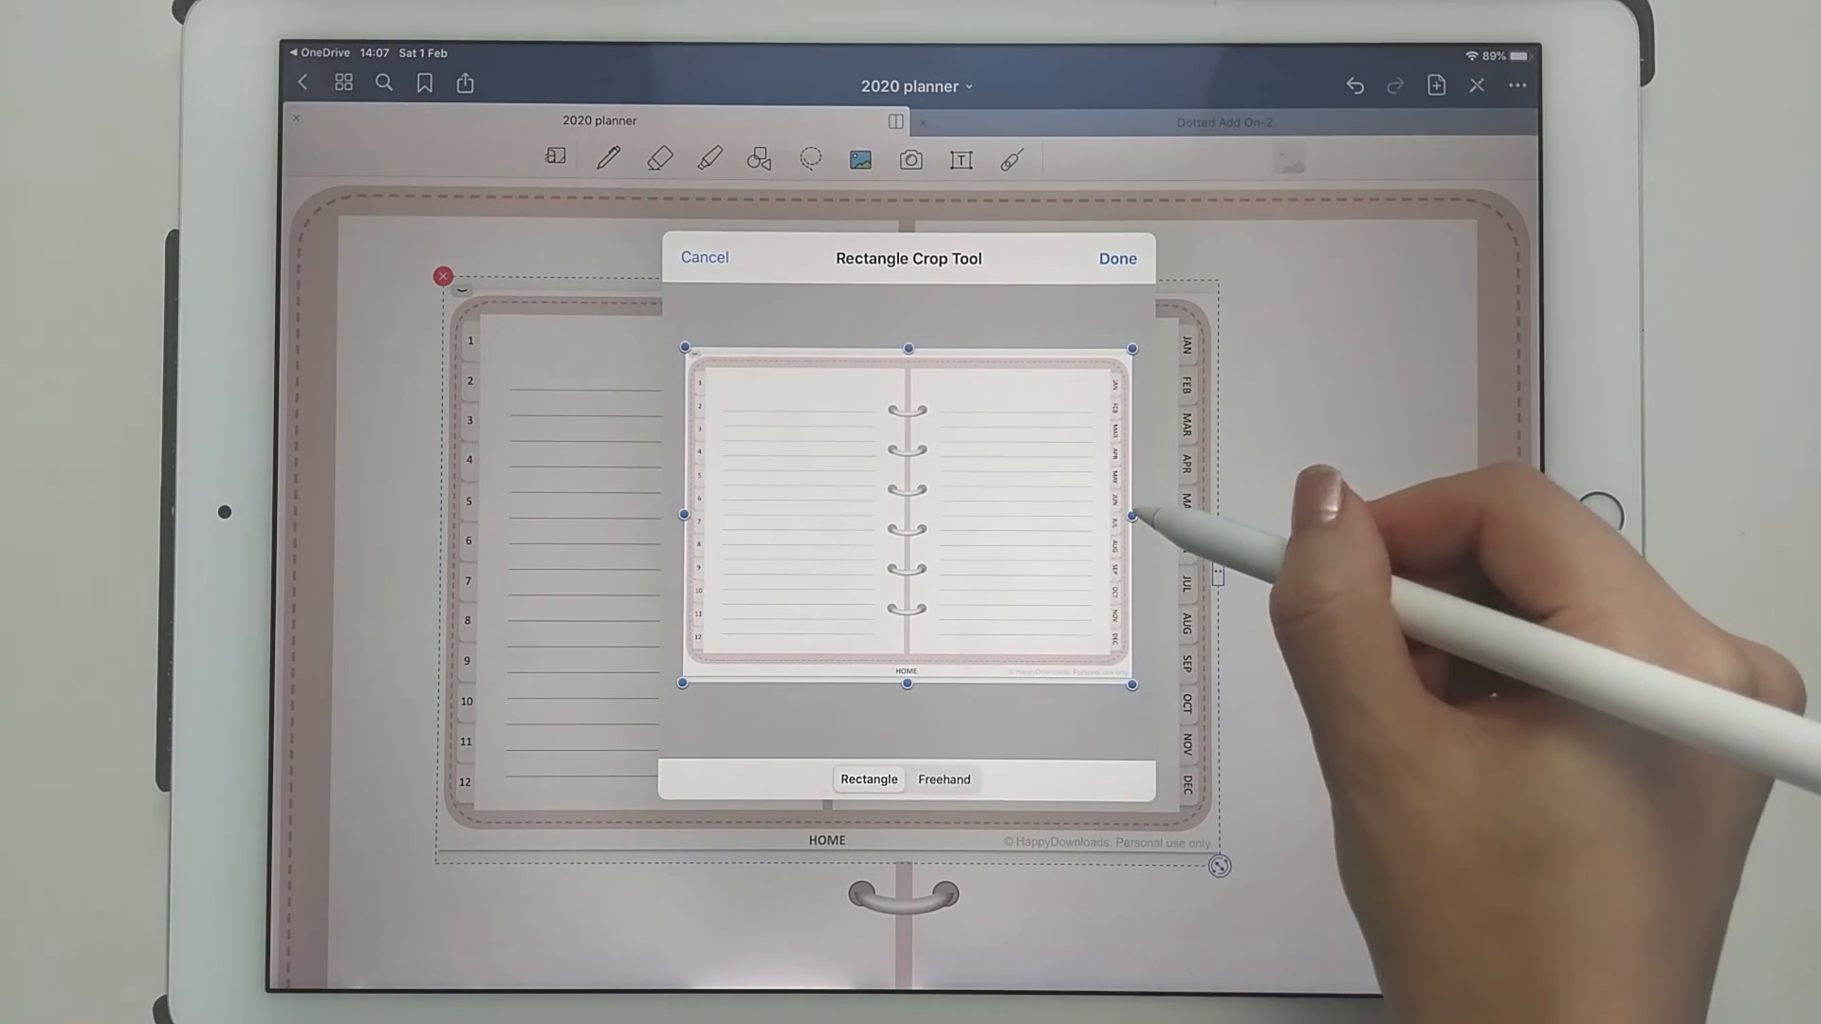
Crop the pasted screenshot to the left lined column and enlarge it on the page.
{"action": "left_click_drag", "start_coordinate": [1132, 514], "coordinate": [883, 514]}
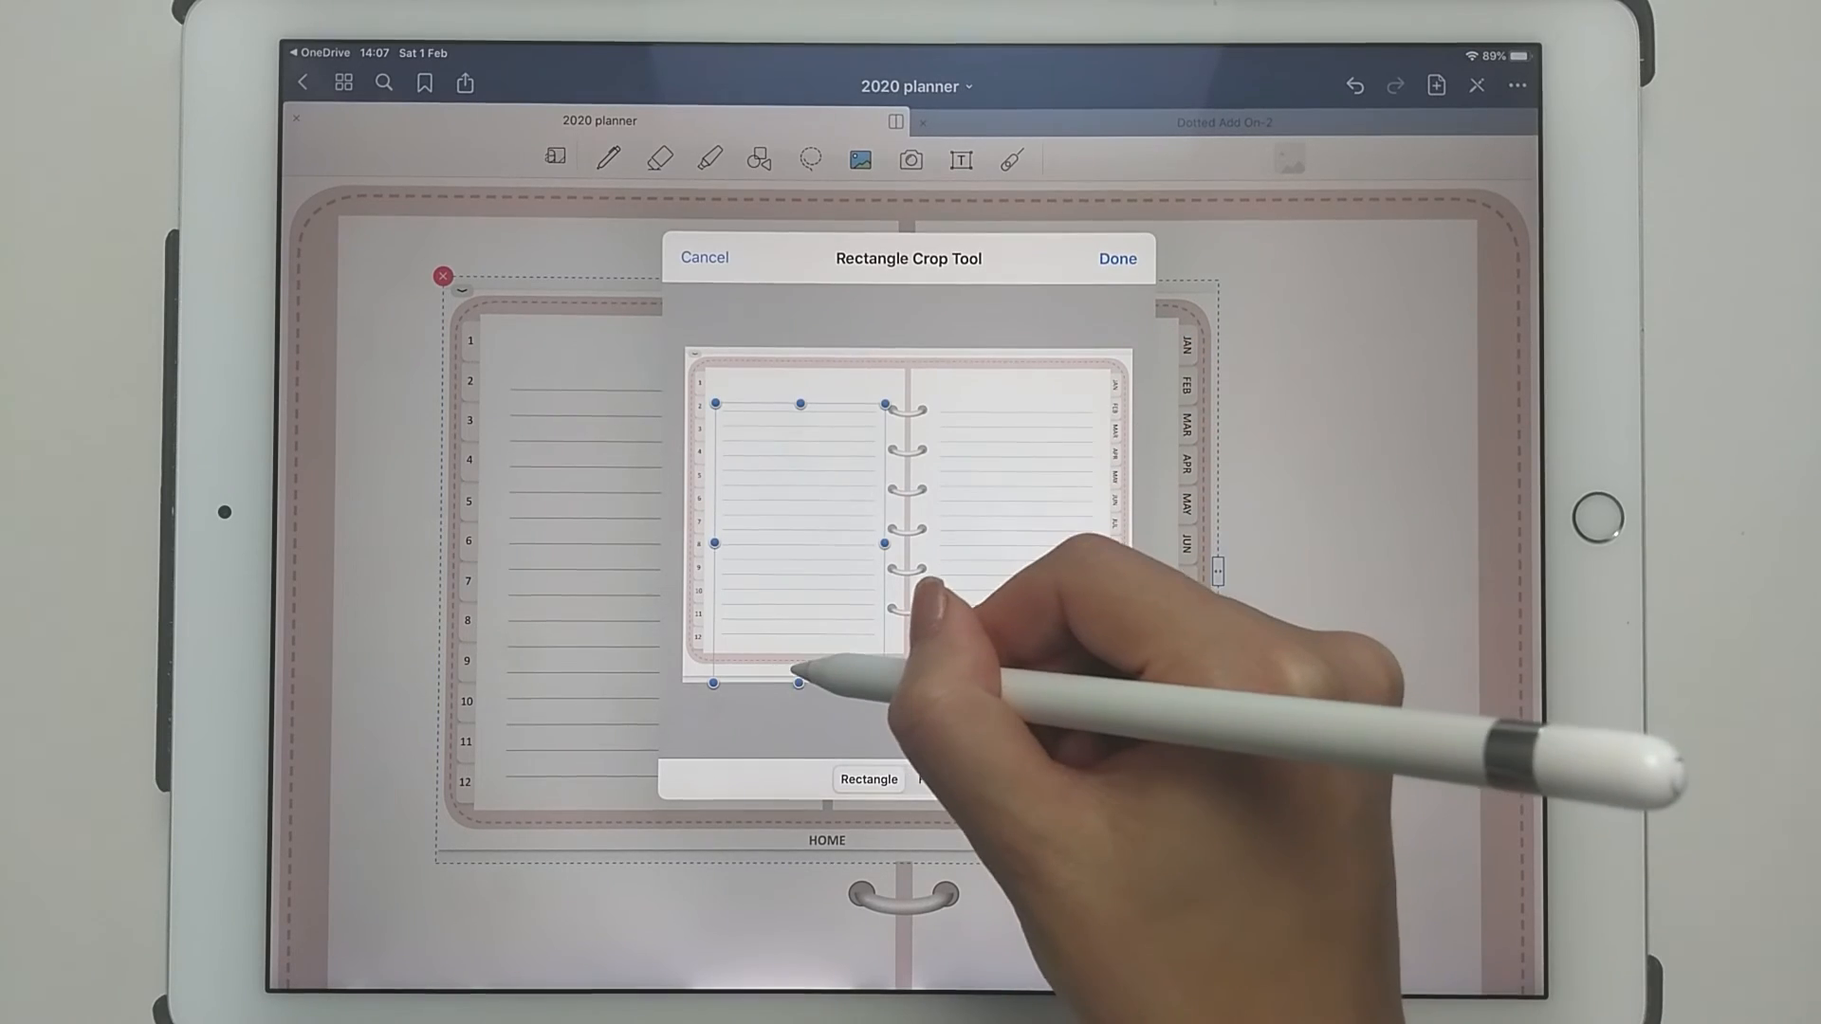
{"action": "left_click", "coordinate": [1117, 259]}
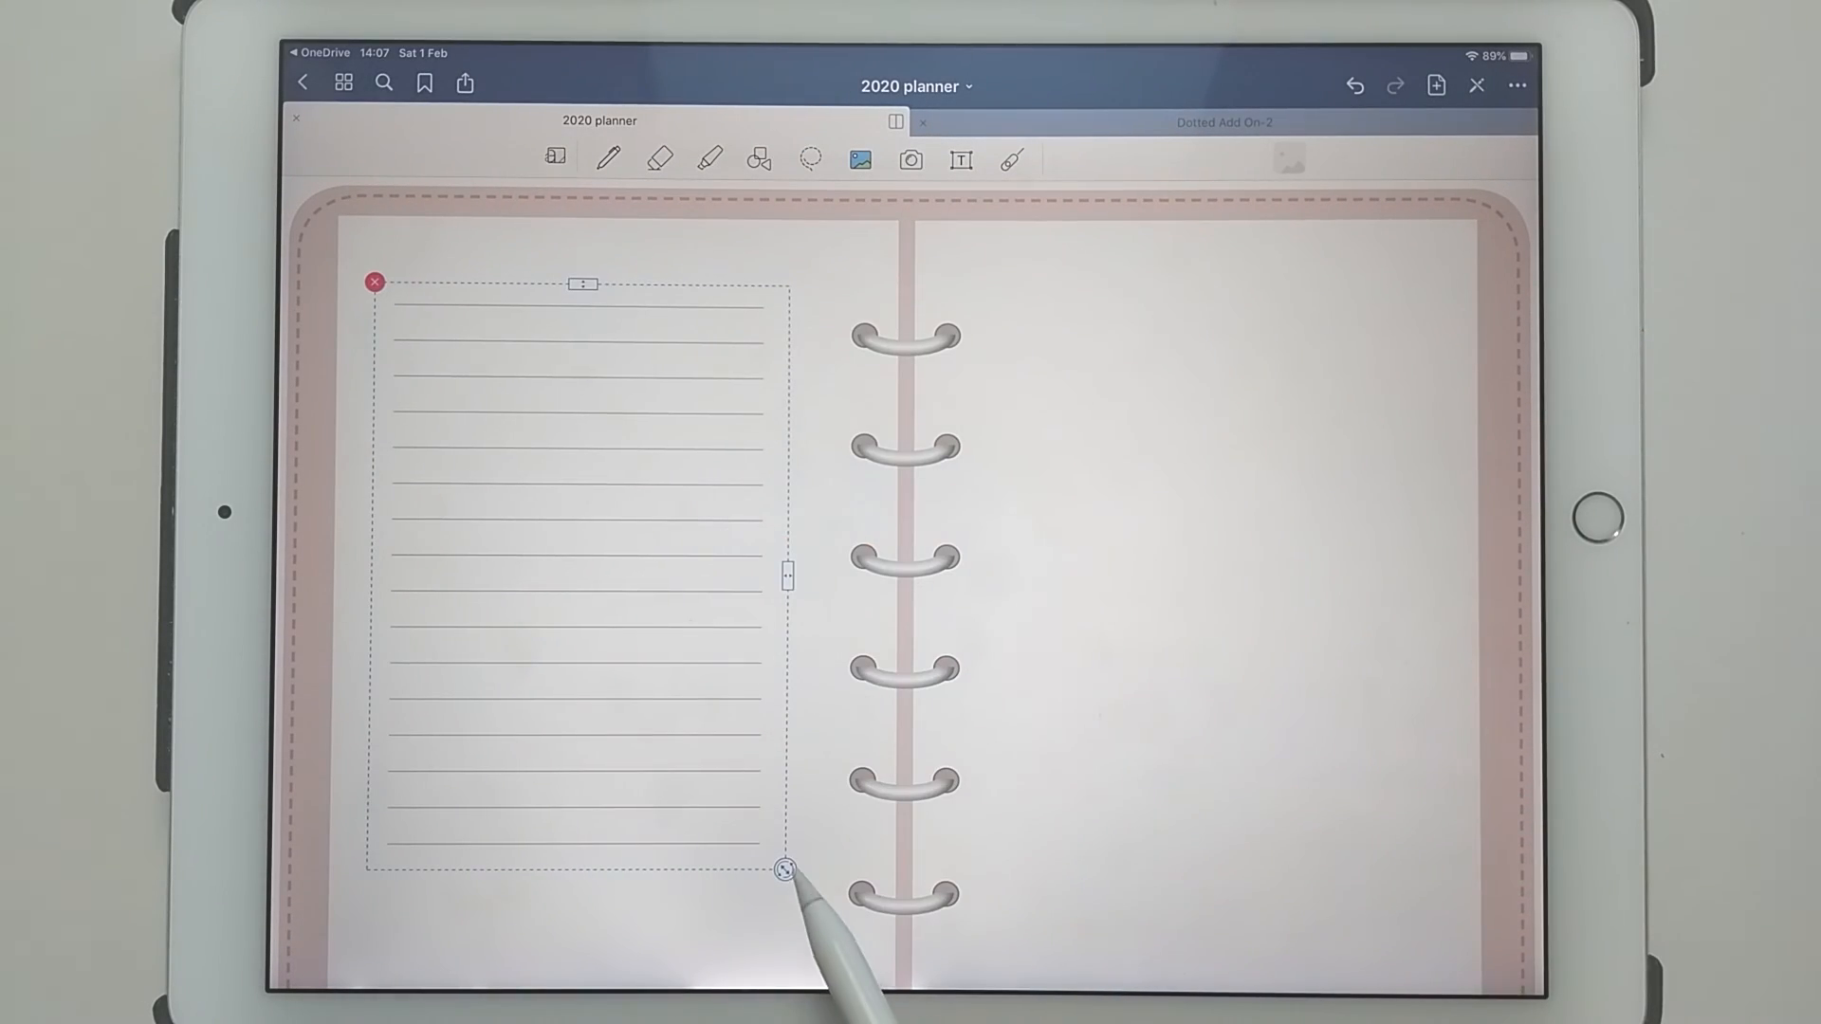
{"action": "left_click_drag", "start_coordinate": [785, 870], "coordinate": [824, 929]}
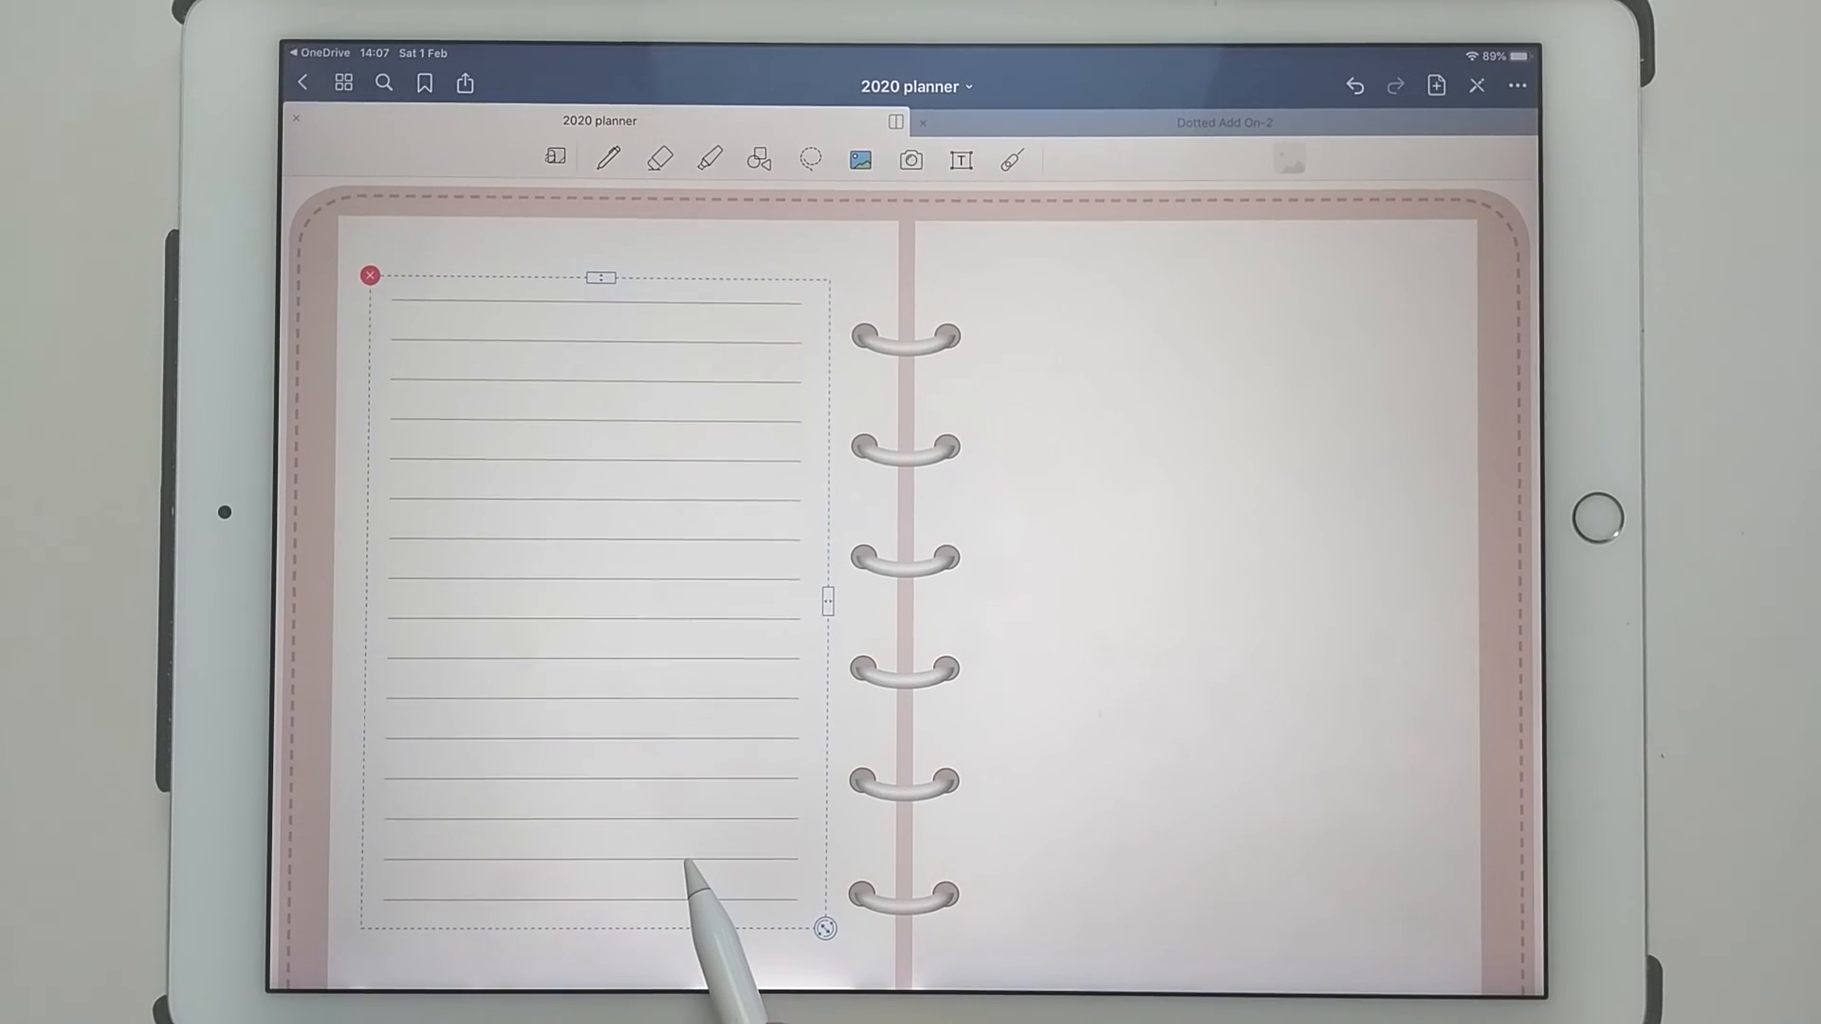